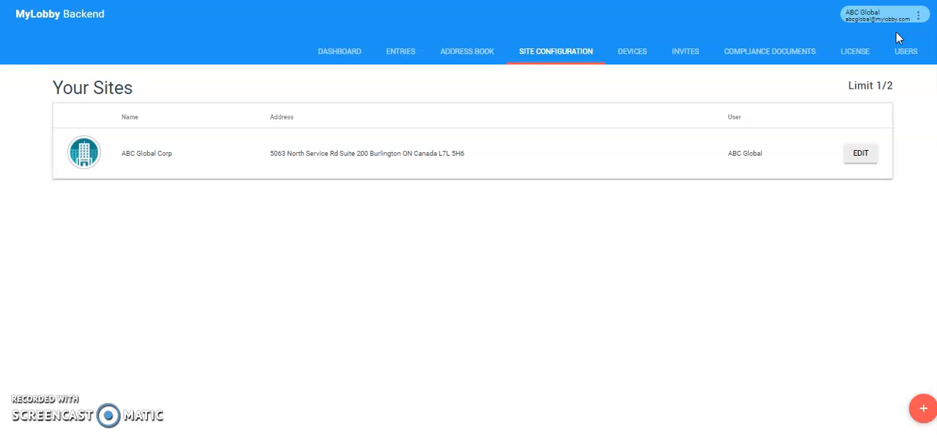
{"action": "mouse_move", "coordinate": [557, 57]}
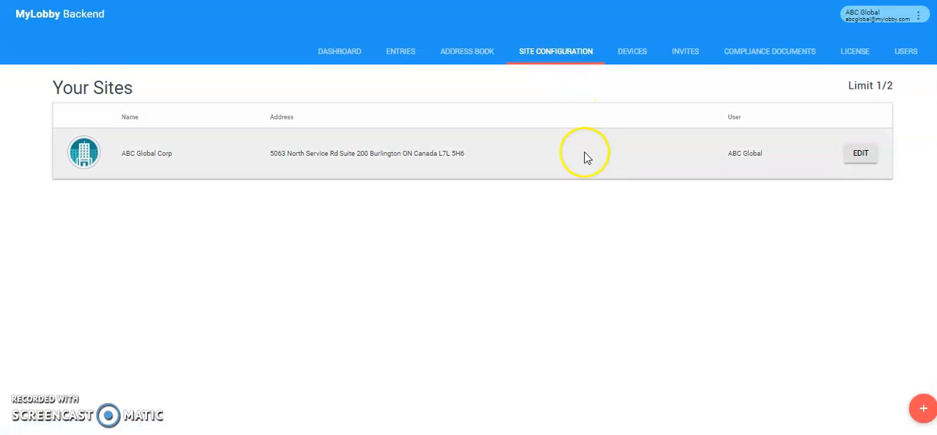
Open the ABC Global Corp site from the Your Sites list for editing
{"action": "left_click", "coordinate": [861, 152]}
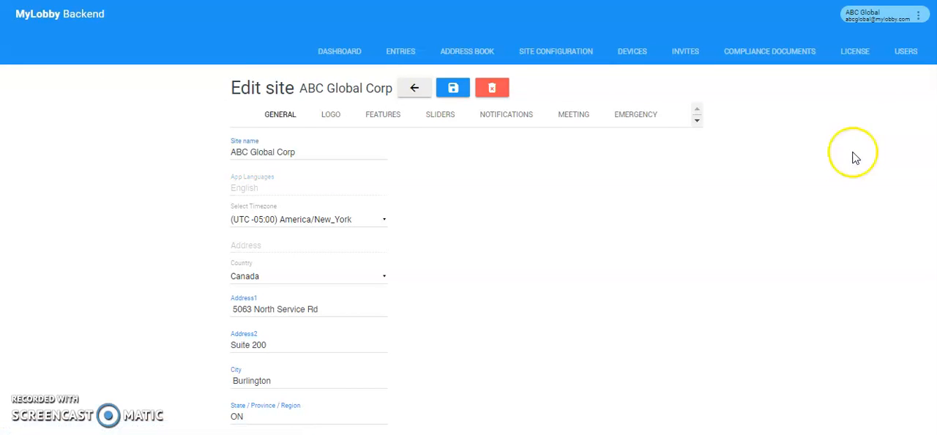
Go to the Features settings and scroll to the General Questionnaire travel question
{"action": "left_click", "coordinate": [382, 114]}
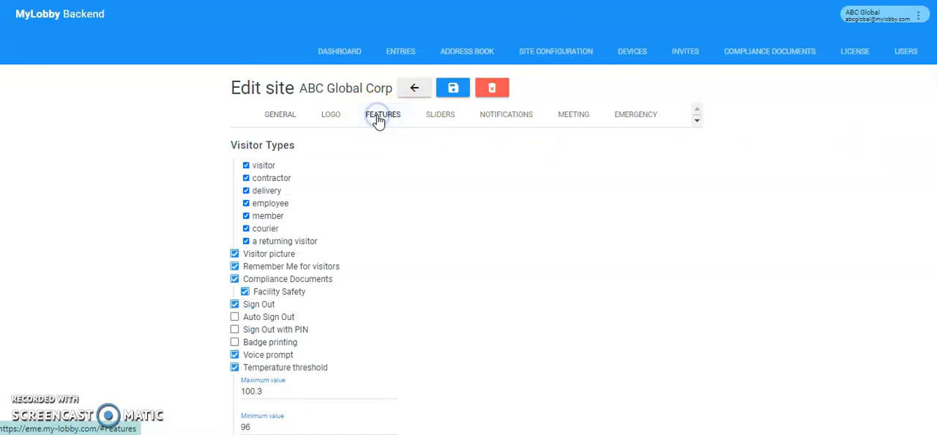
{"action": "scroll", "scroll_direction": "down", "scroll_amount": 3}
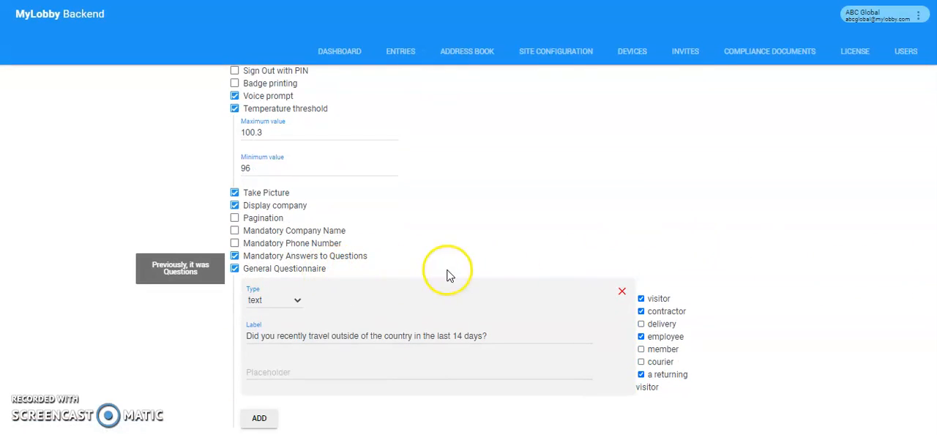
{"action": "mouse_move", "coordinate": [454, 275]}
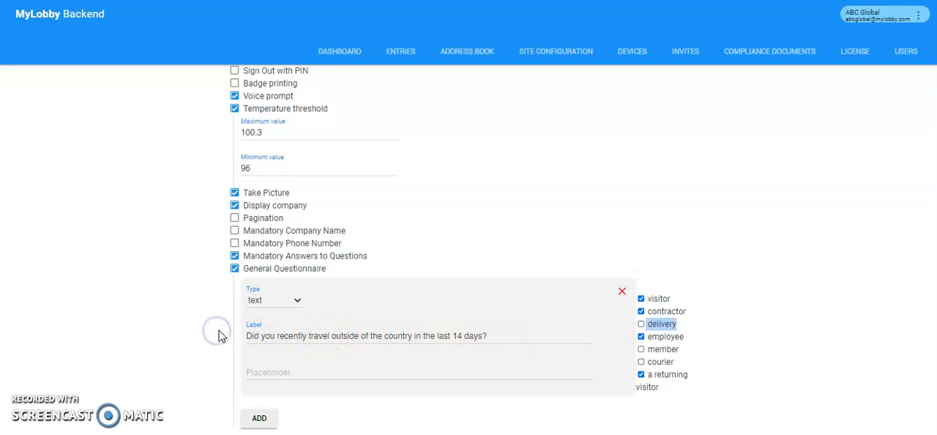
{"action": "mouse_move", "coordinate": [917, 343]}
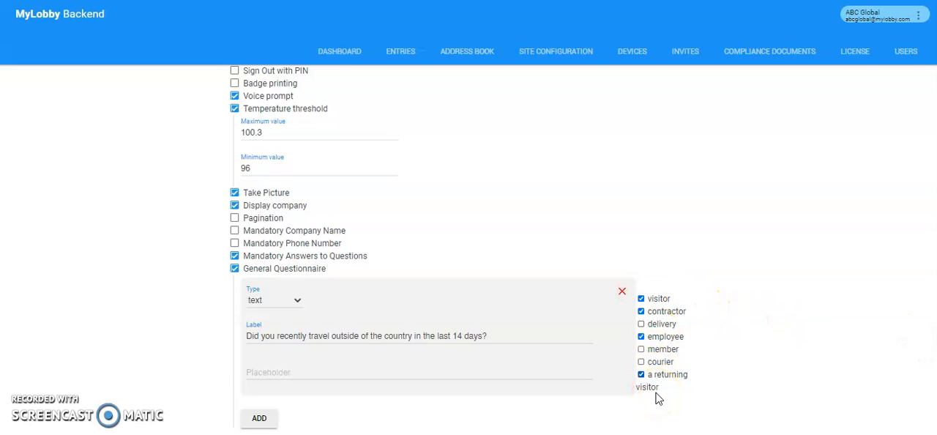
{"action": "mouse_move", "coordinate": [658, 395]}
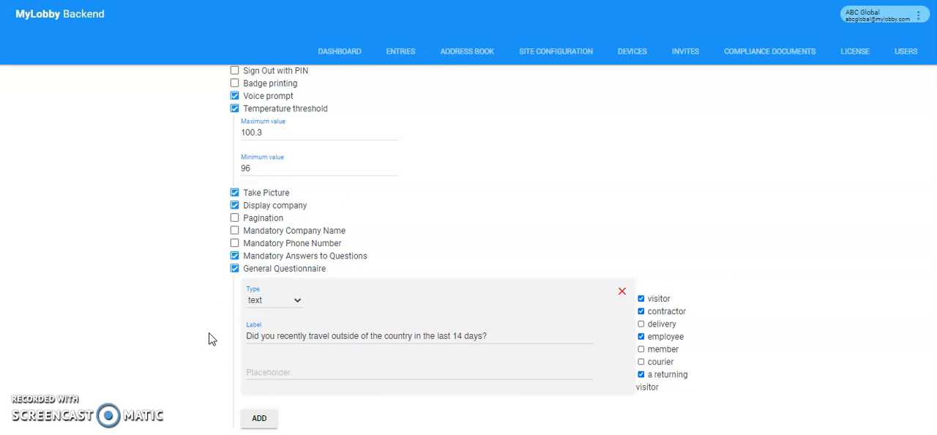
{"action": "mouse_move", "coordinate": [185, 375]}
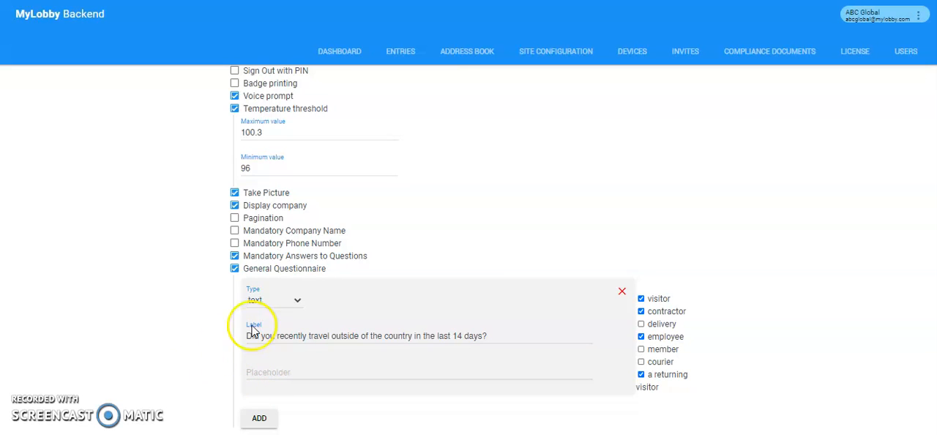
Make the travel question a radio button that sends a notification when answered Yes
{"action": "left_click", "coordinate": [282, 301]}
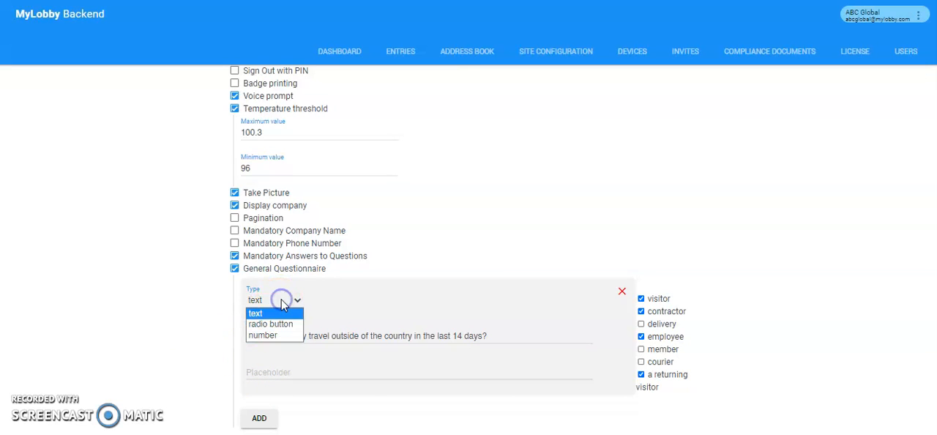
{"action": "mouse_move", "coordinate": [275, 324]}
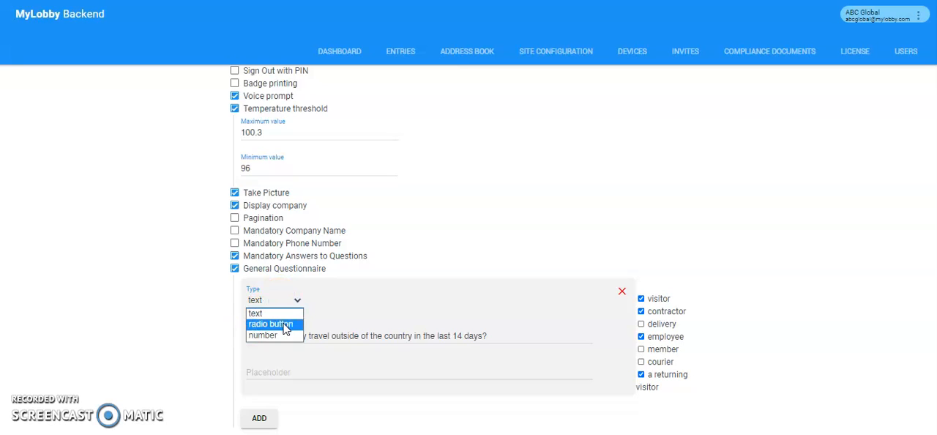
{"action": "left_click", "coordinate": [272, 325]}
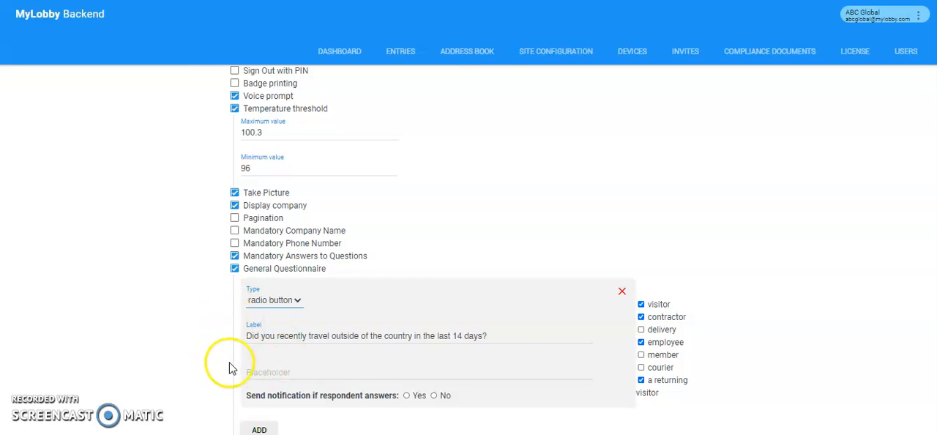
{"action": "left_click", "coordinate": [278, 372]}
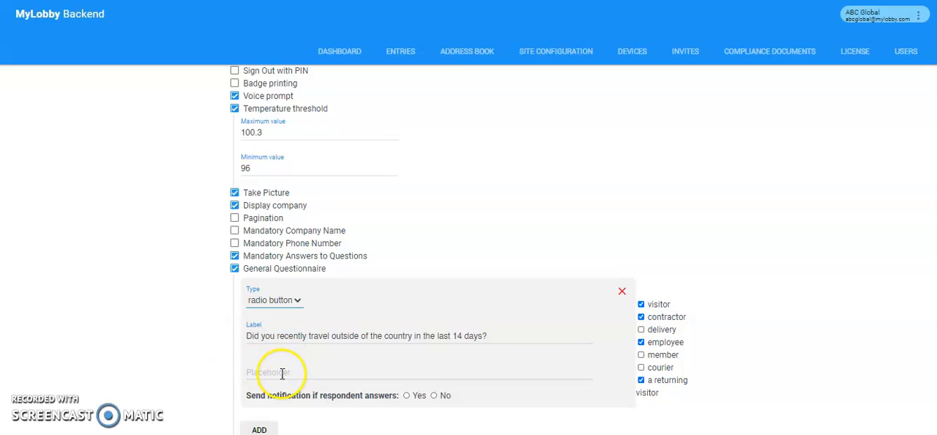
{"action": "mouse_move", "coordinate": [281, 309]}
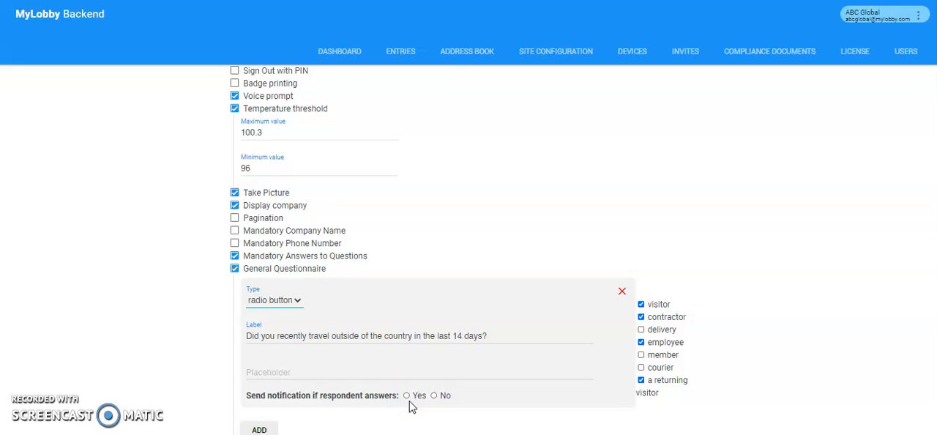
{"action": "left_click", "coordinate": [408, 395]}
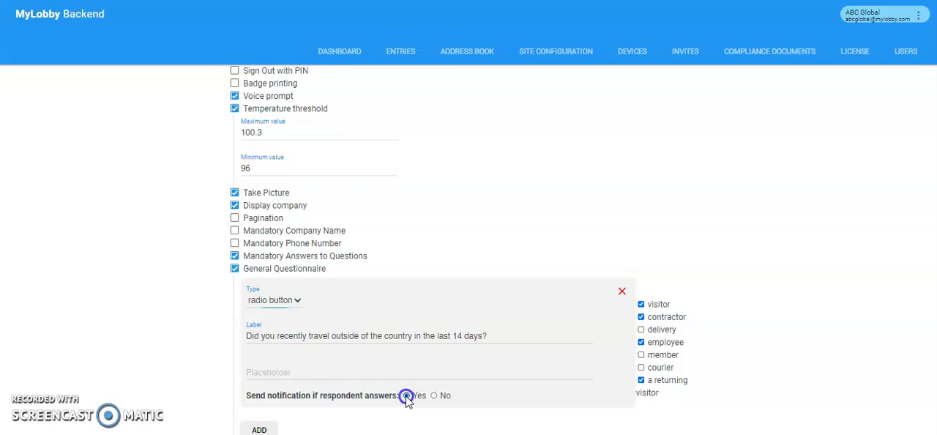
{"action": "left_click", "coordinate": [407, 395]}
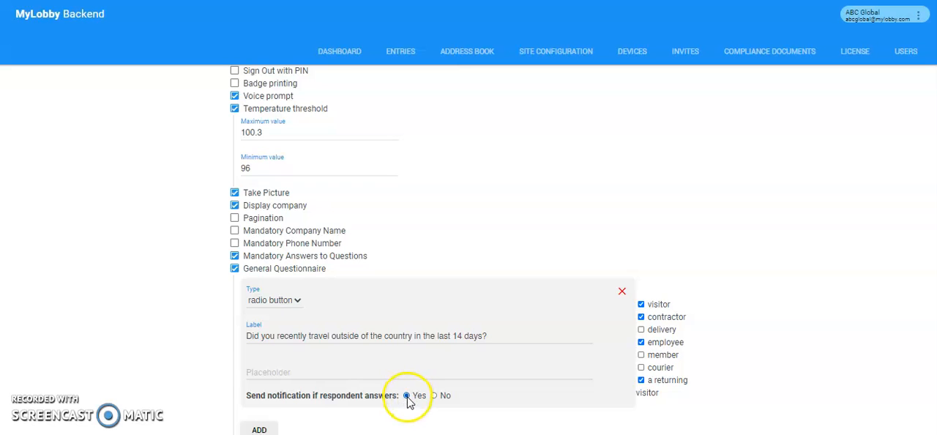
{"action": "left_click", "coordinate": [407, 395]}
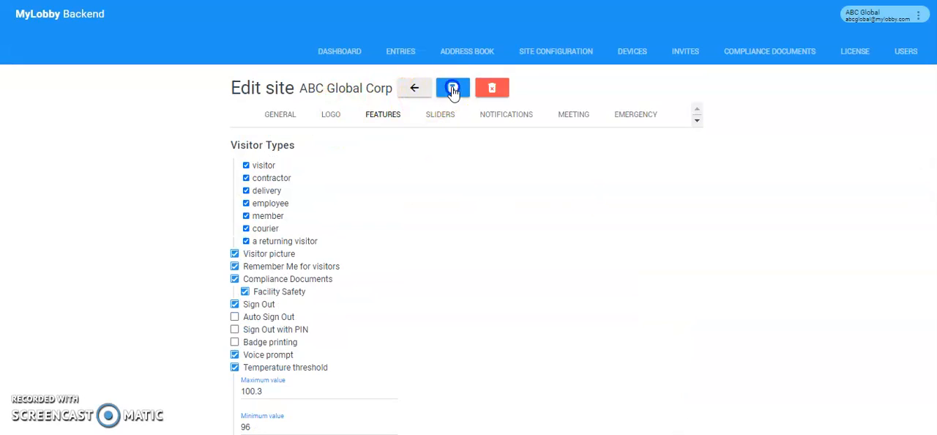
Save the site settings so the Saved confirmation appears
{"action": "left_click", "coordinate": [453, 88]}
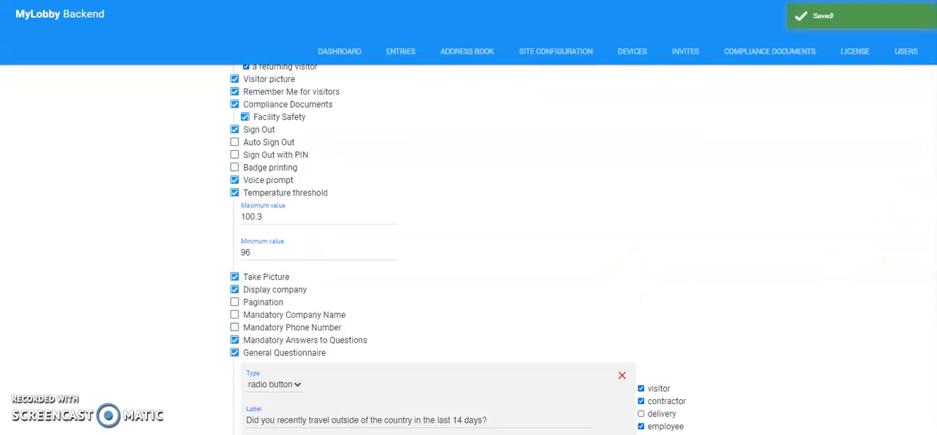
{"action": "scroll", "scroll_direction": "down", "scroll_amount": 3}
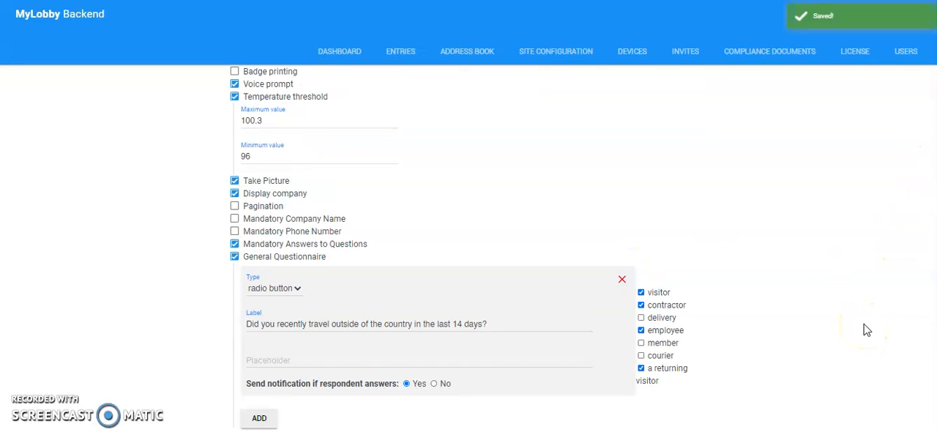